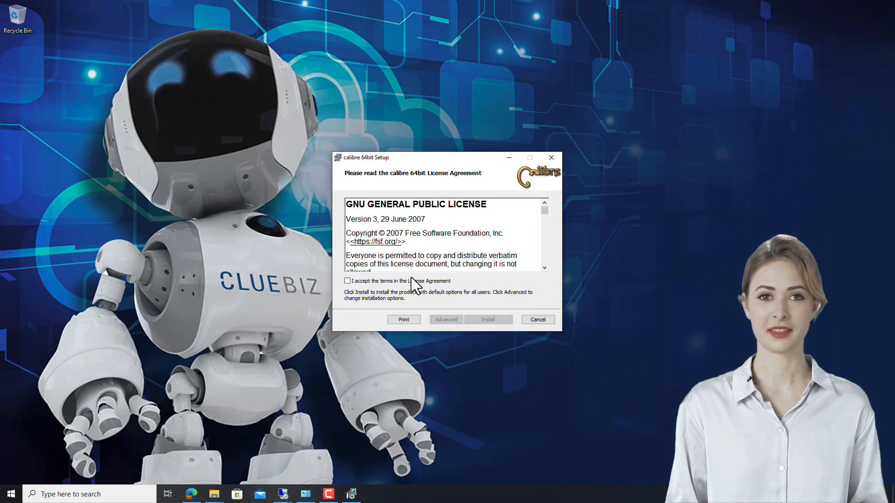
# Accept the calibre license terms in the 64bit Setup wizard.
pyautogui.click(487, 319)
pyautogui.write('calib')
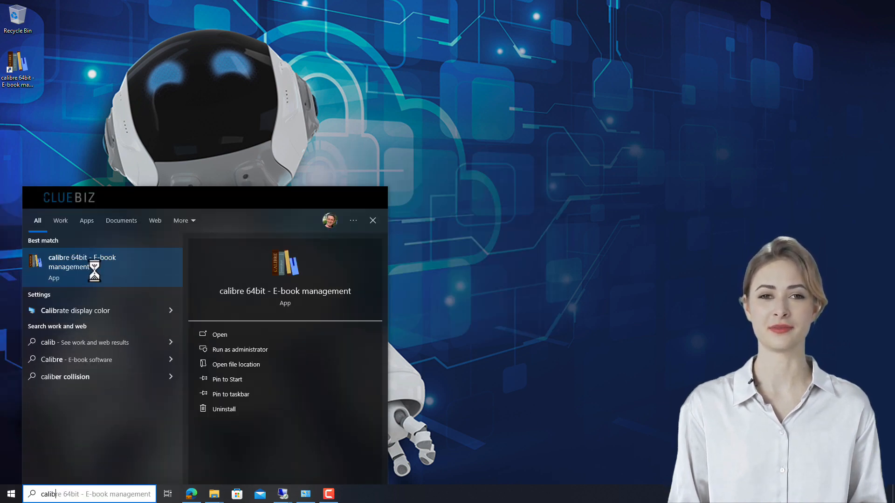
# Follow the calibre Start Menu shortcut to its program folder C:\Program Files\Calibre2.
pyautogui.click(237, 364)
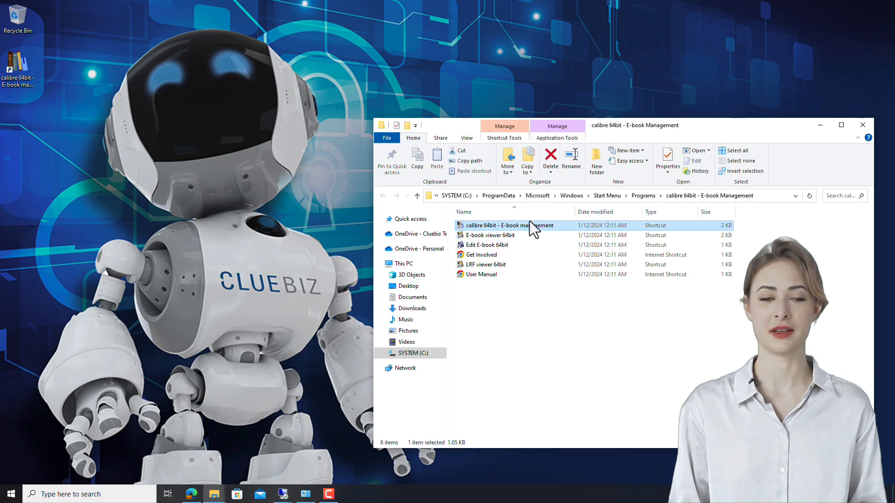
pyautogui.rightClick(508, 225)
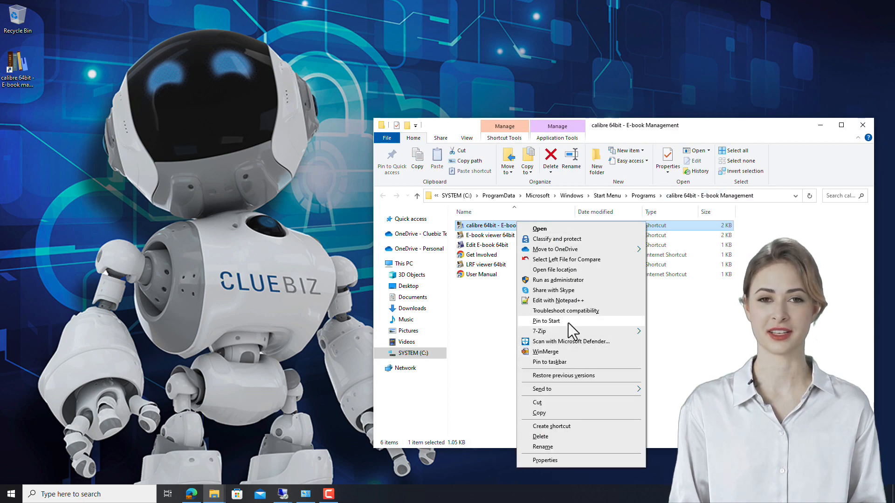
pyautogui.click(553, 269)
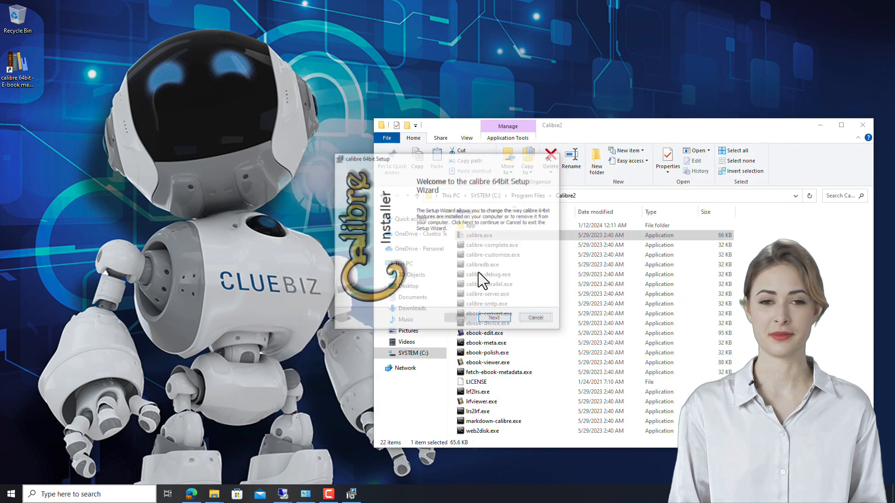
# Advance the calibre setup wizard to the end and finish it.
pyautogui.click(535, 317)
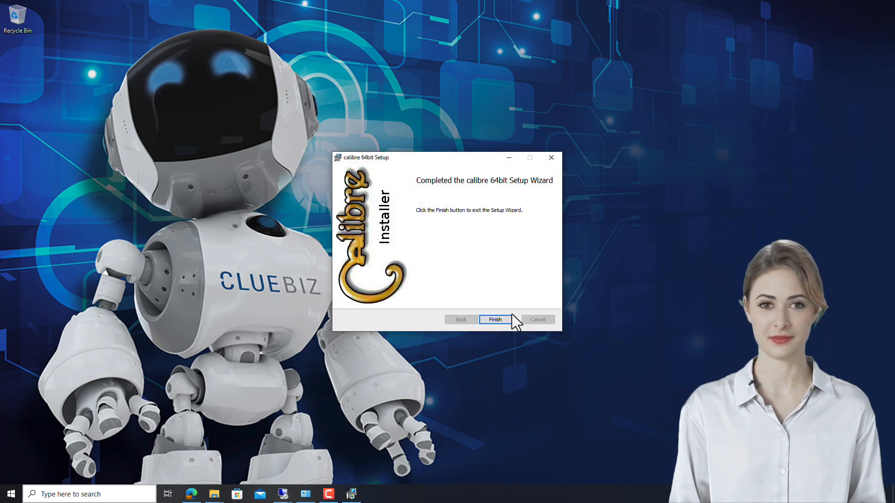
pyautogui.click(494, 320)
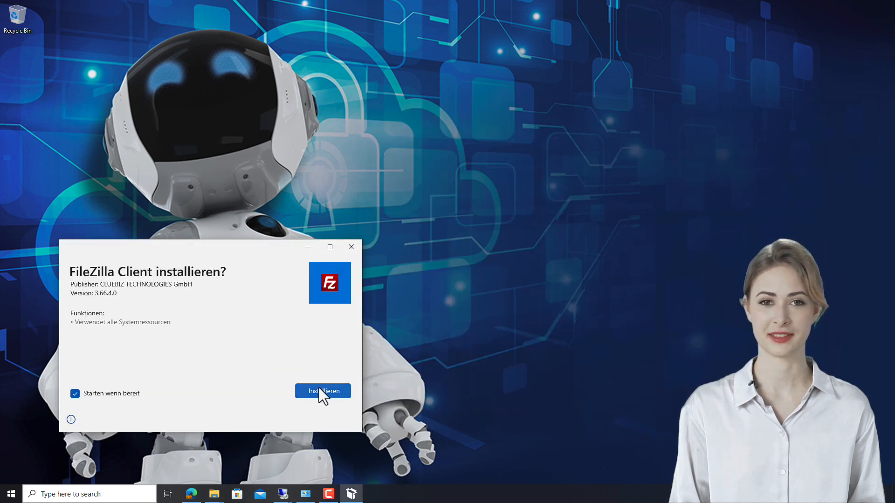
# Install the FileZilla Client MSIX package with 'Starten wenn bereit' checked.
pyautogui.click(323, 391)
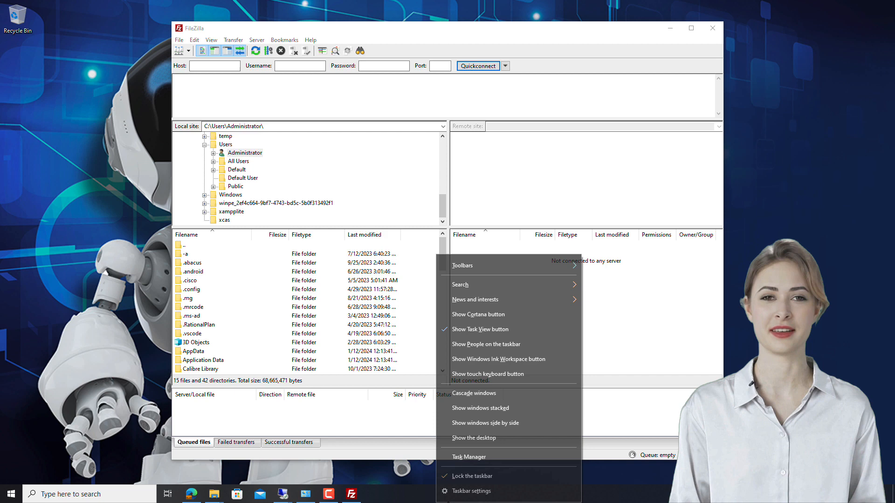
# Locate the running FileZilla process via Task Manager and show its WindowsApps folder path.
pyautogui.click(469, 456)
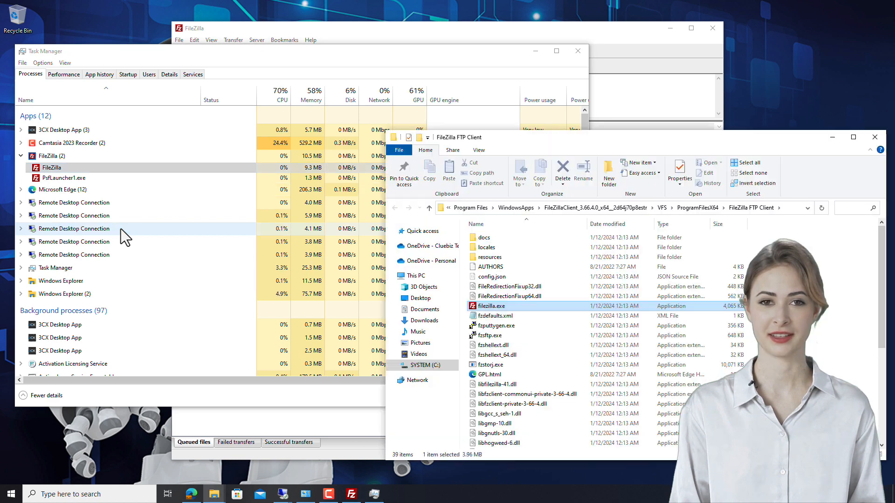
pyautogui.click(570, 208)
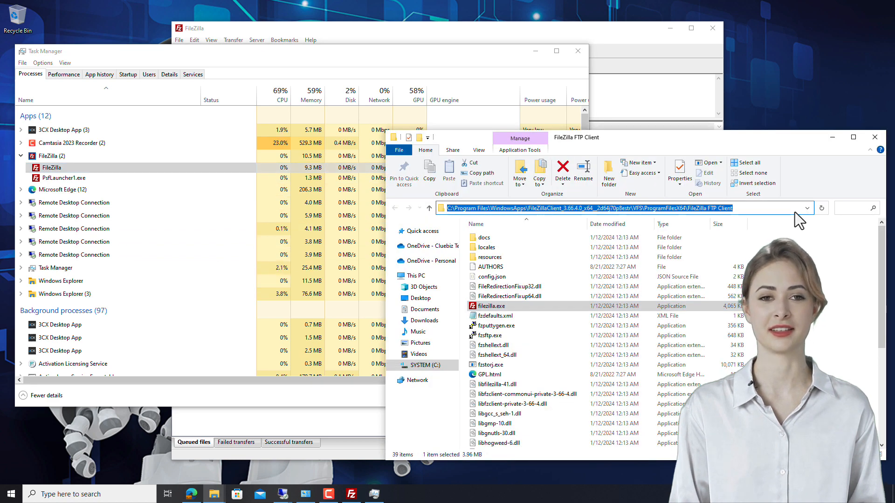